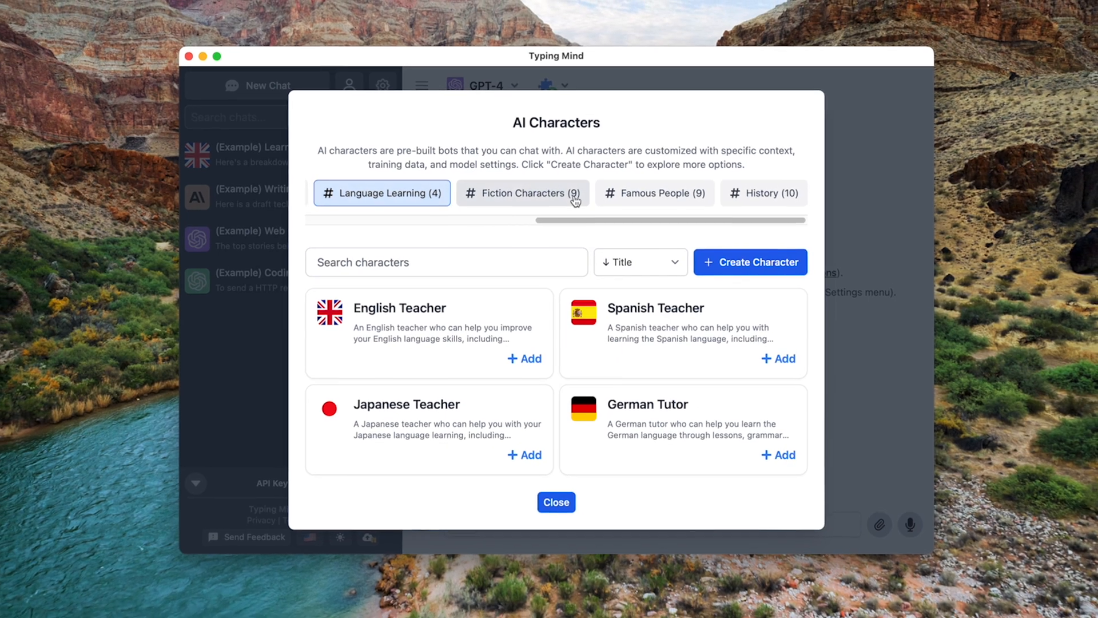
# - Scroll down the streaming Santiago list to follow it through Bellas Artes, Barrio Italia and La Moneda
pyautogui.click(522, 192)
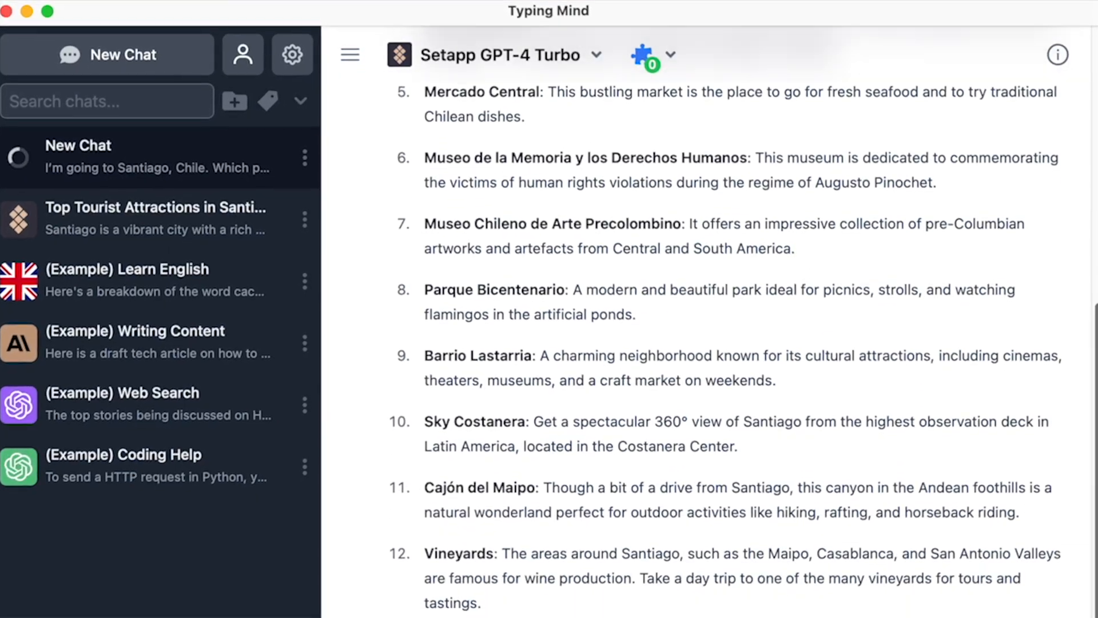
pyautogui.scroll(-3)
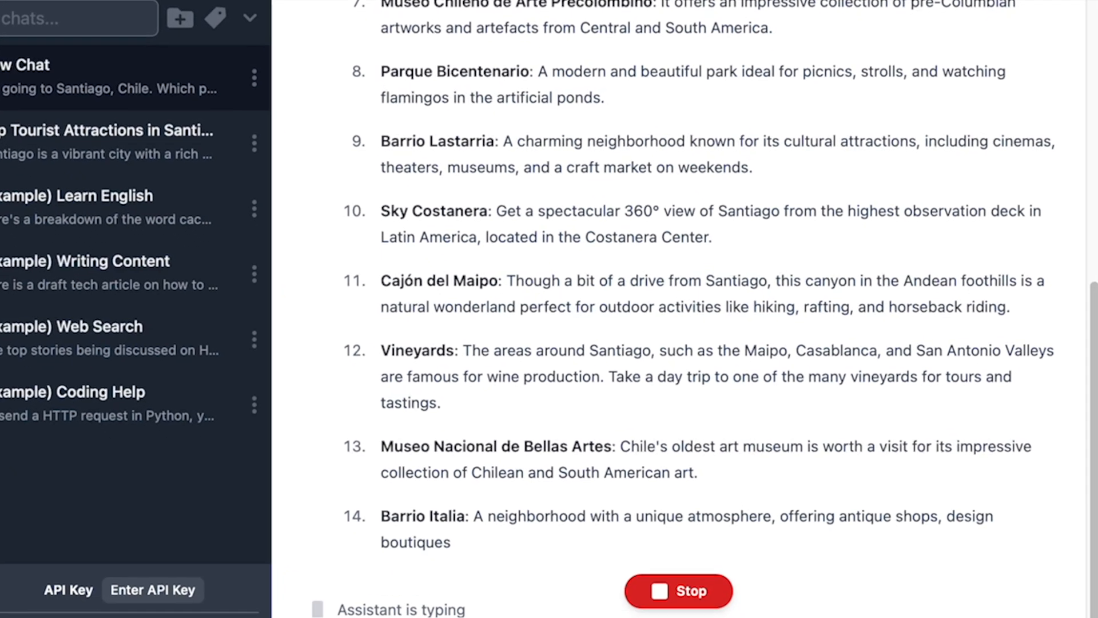
pyautogui.scroll(-3)
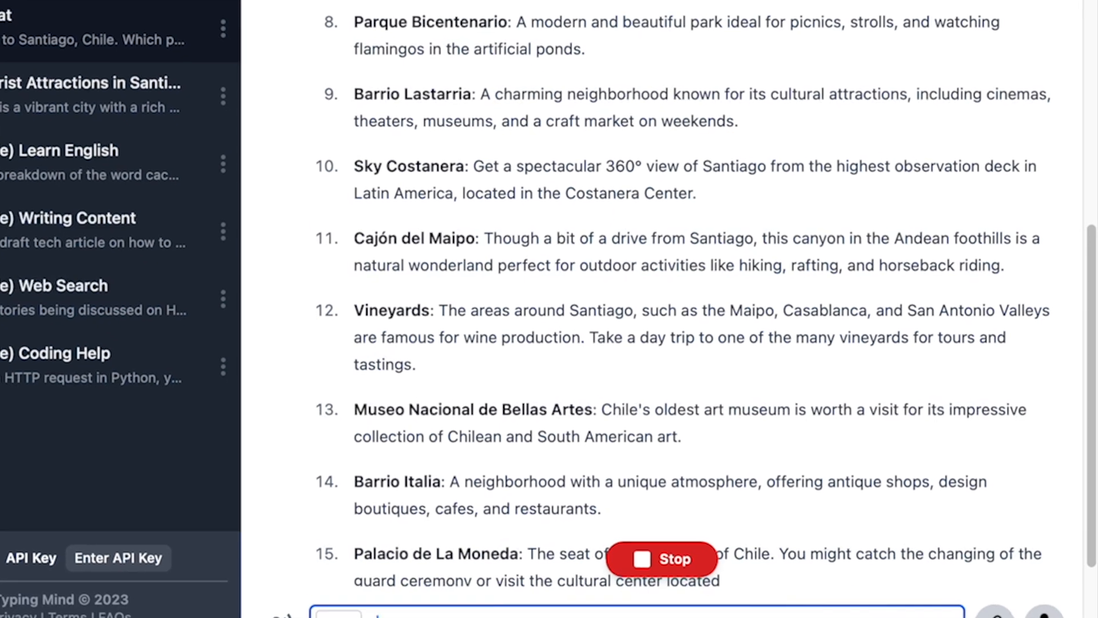